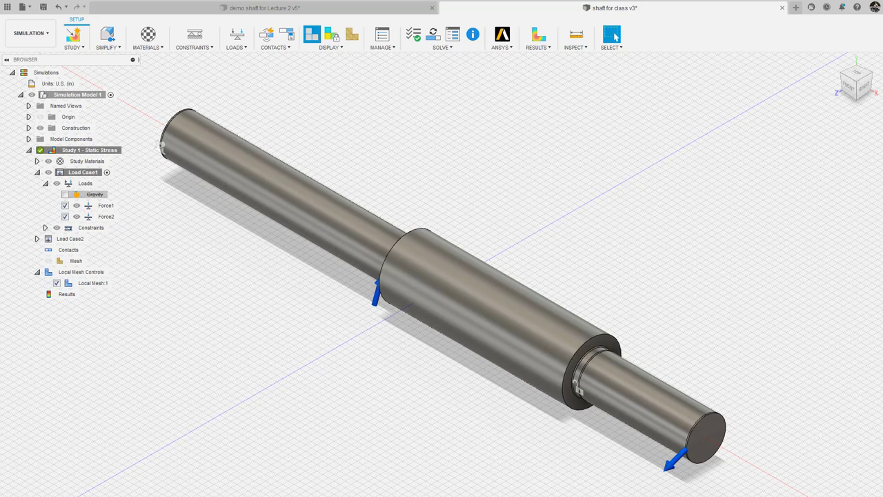
mouse_move(442, 25)
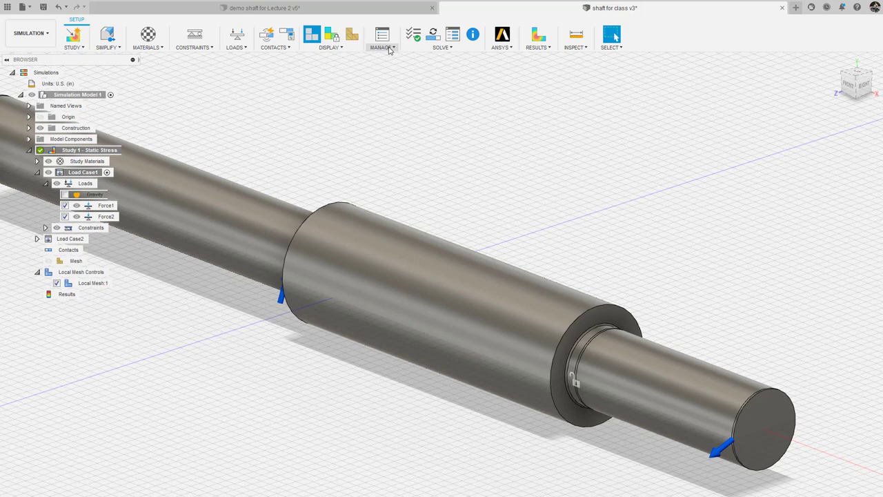
- Generate and display the study mesh over the whole shaft, then start the solve
left_click(382, 38)
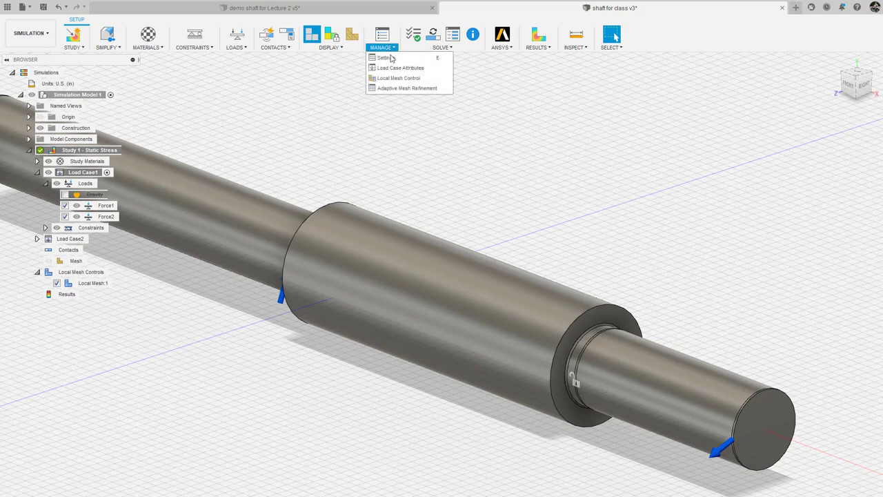
left_click(399, 77)
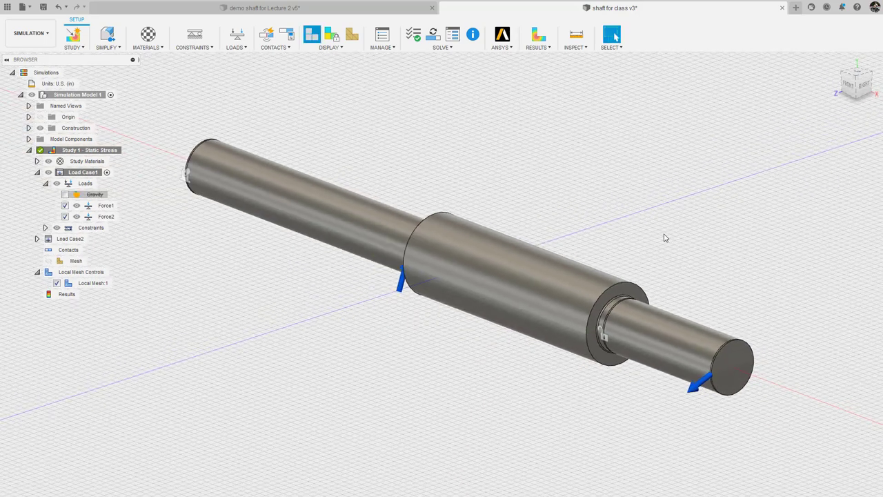
left_click(76, 259)
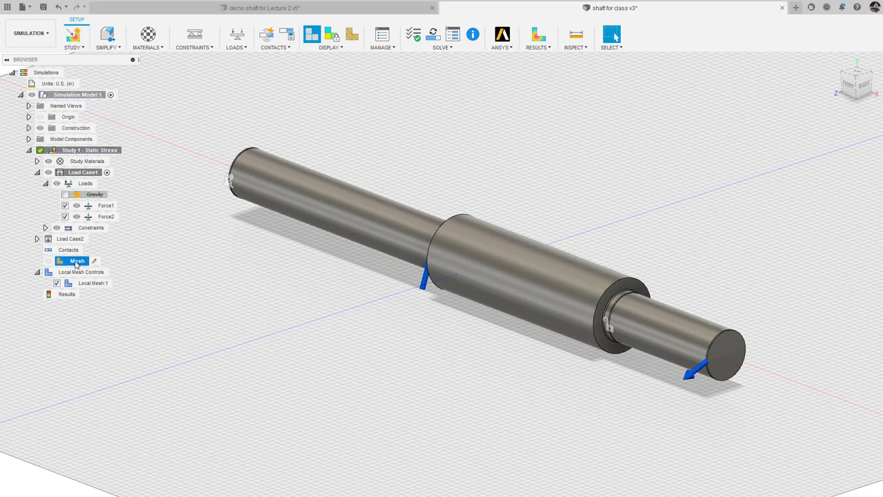
left_click(77, 261)
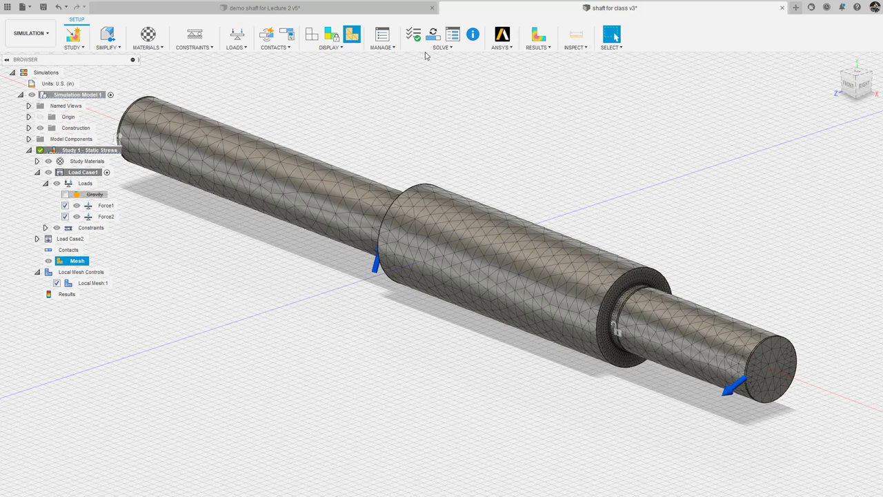
left_click(433, 33)
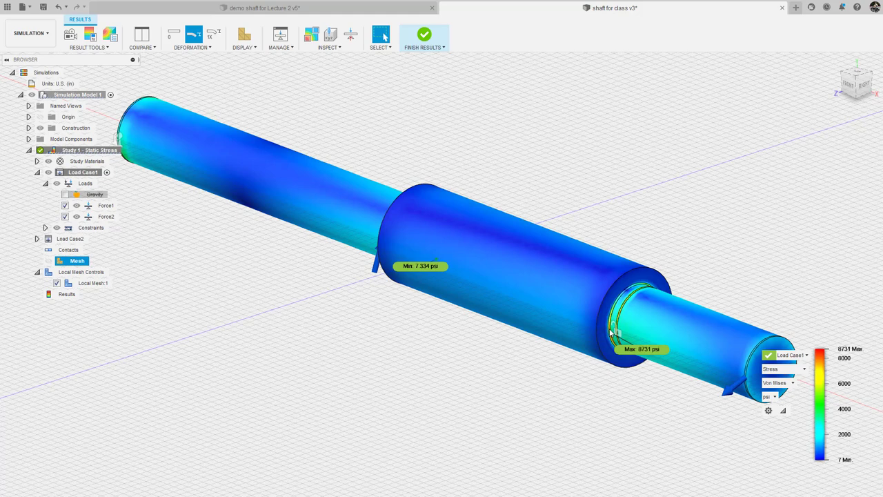
mouse_move(539, 26)
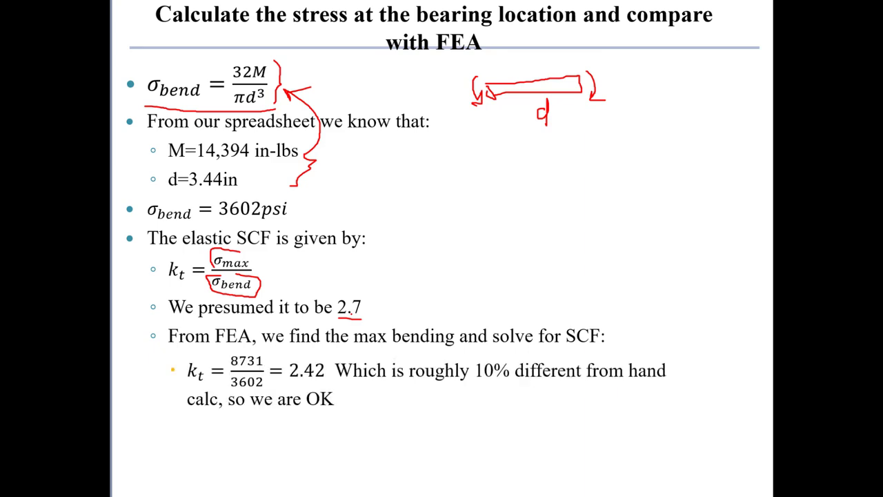
- Tick off the presumed 2.7 and FEA 2.42 factors and underline the updated-load result of 3
left_click_drag(228, 352, 228, 386)
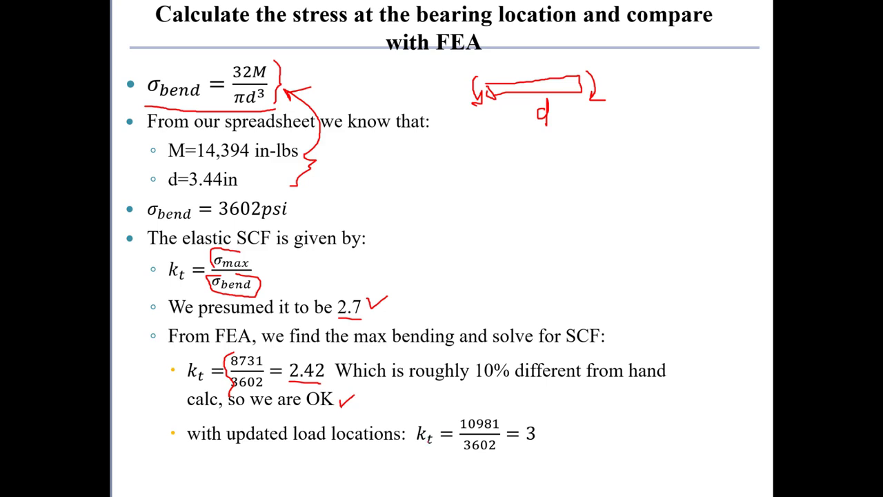
left_click_drag(428, 445, 545, 436)
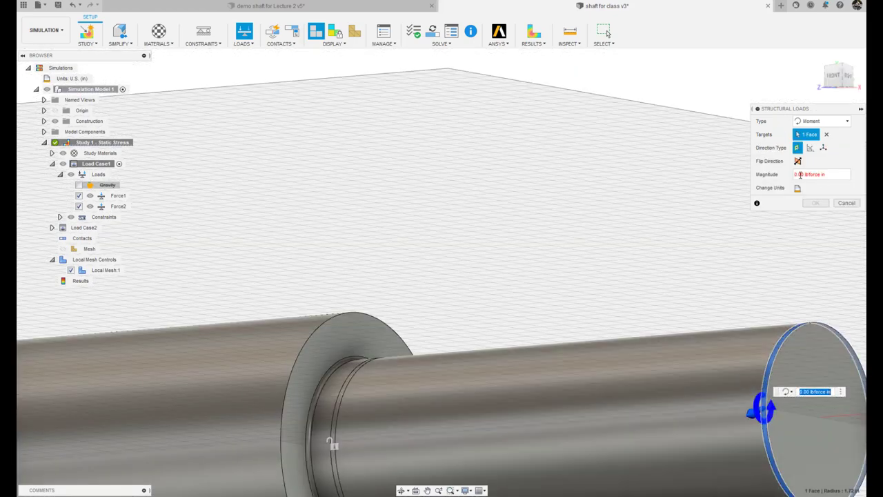
- Define Moment1 on the end face by x, y, z components and set its Mx value
left_click(822, 148)
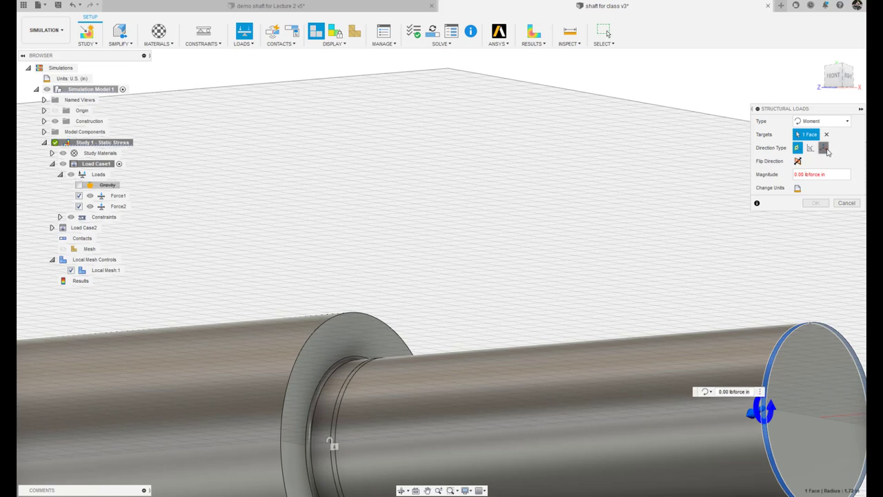
left_click(822, 148)
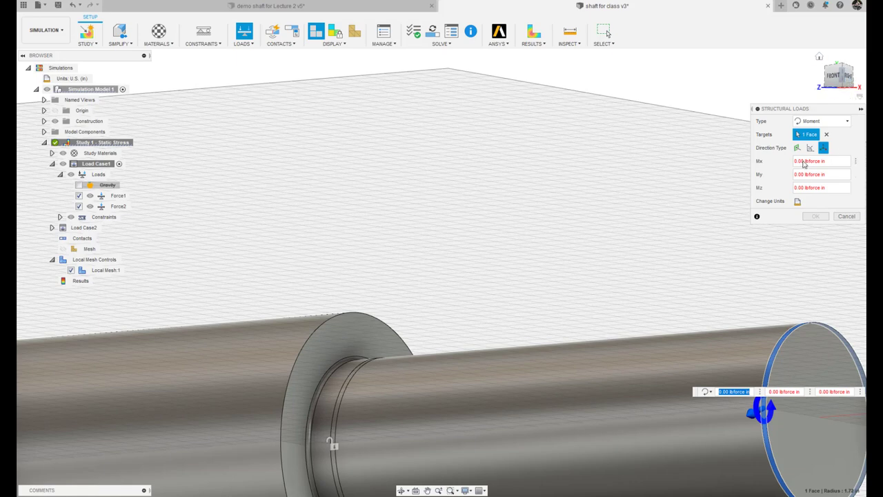
left_click(816, 215)
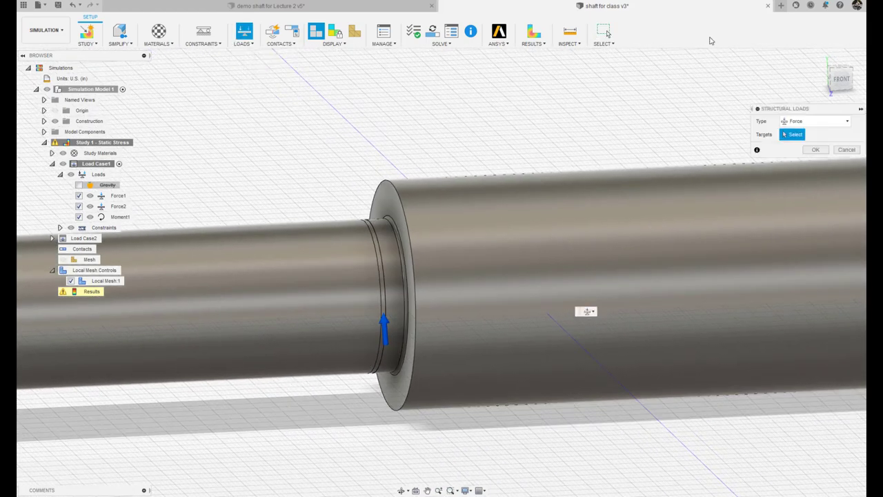
- Add Moment2 on the shoulder face with x component -6786 and confirm it
left_click(814, 122)
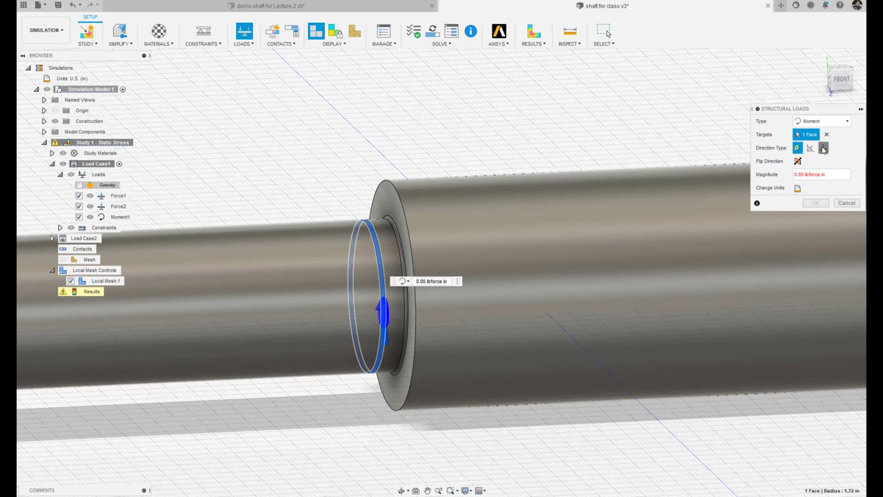
left_click(823, 147)
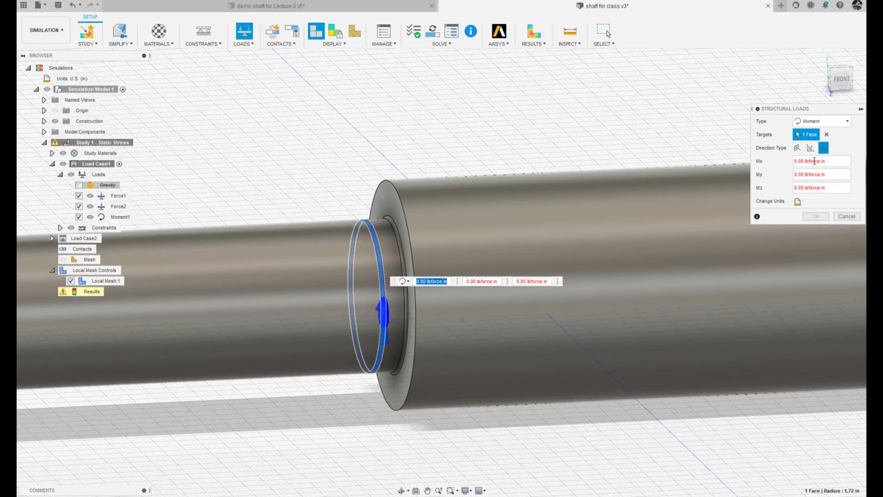
left_click(812, 160)
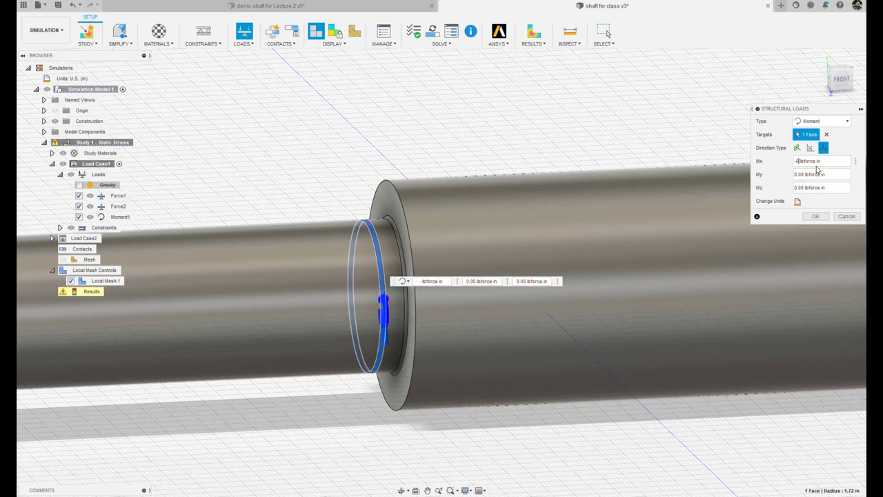
type("-6786")
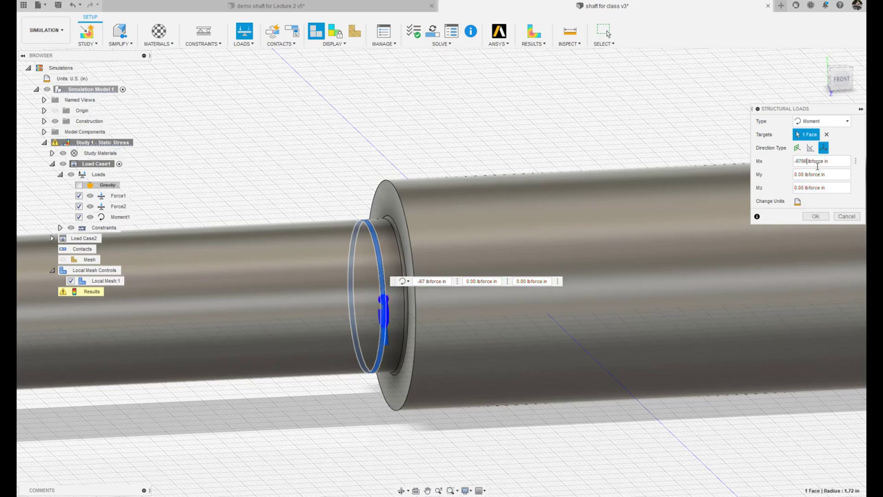
left_click(814, 216)
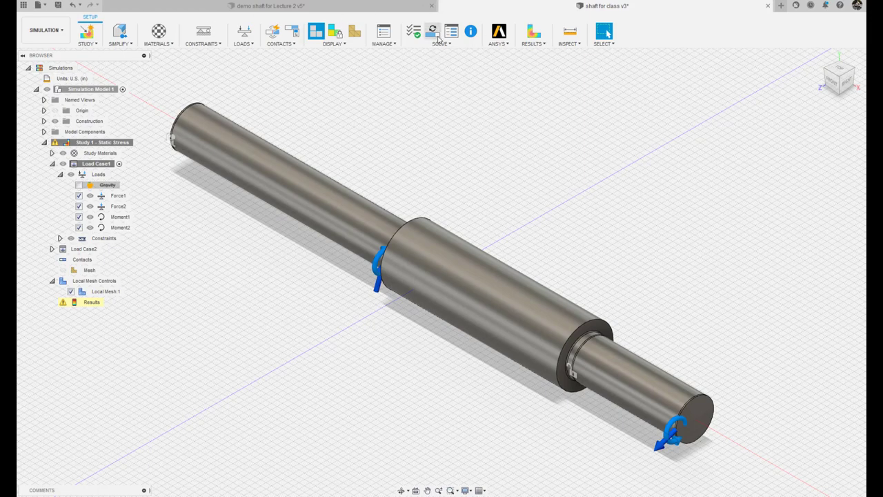
- Re-solve the study and point out Moment1 and Force1 in the von Mises results
left_click(432, 31)
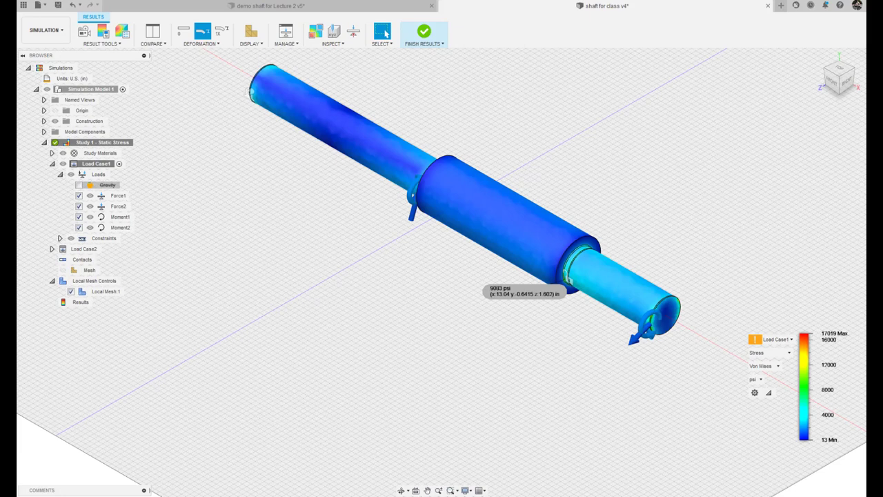
mouse_move(494, 284)
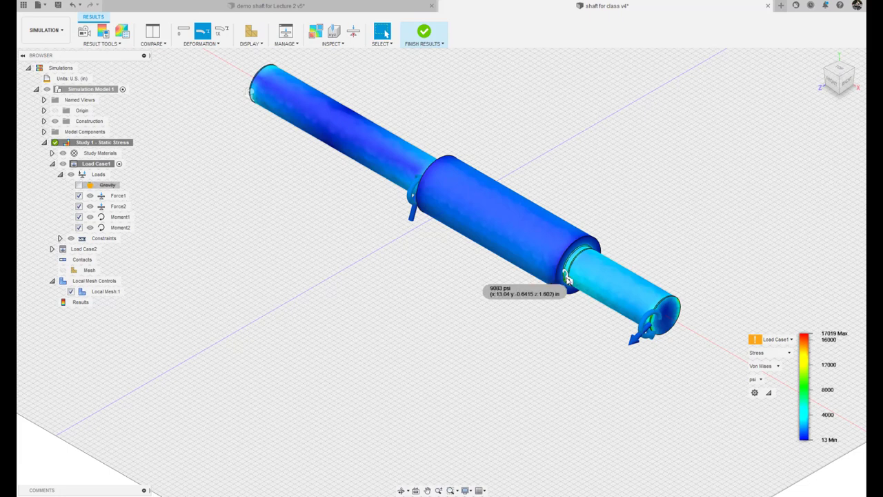
mouse_move(590, 251)
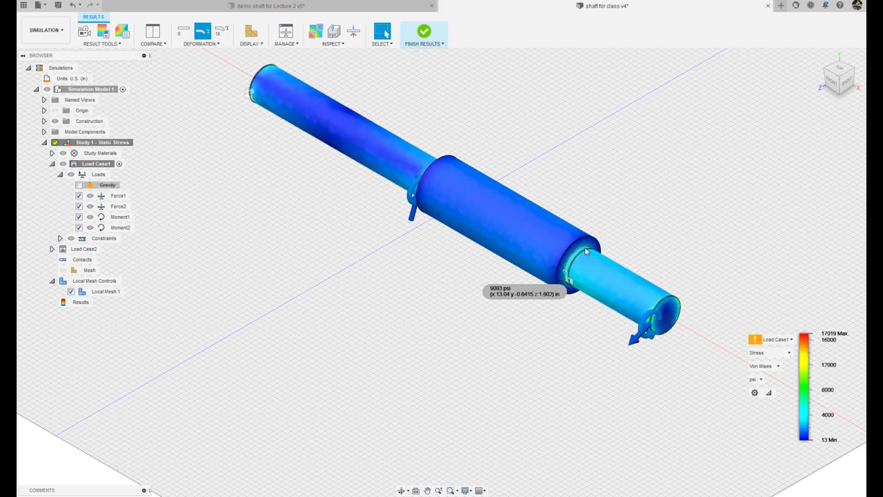
left_click(120, 217)
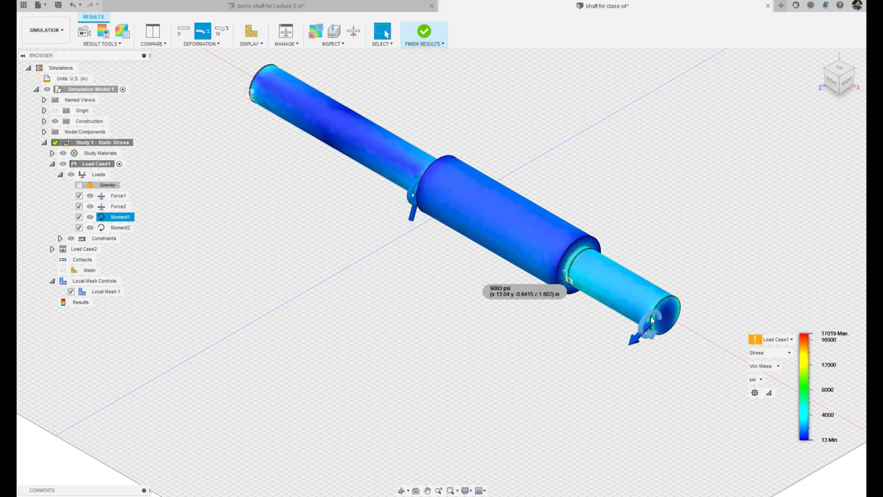
mouse_move(654, 318)
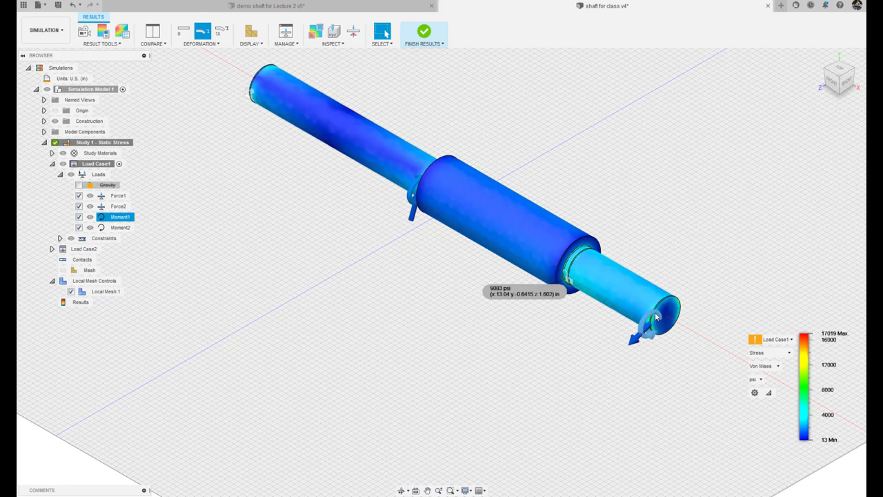
left_click(119, 196)
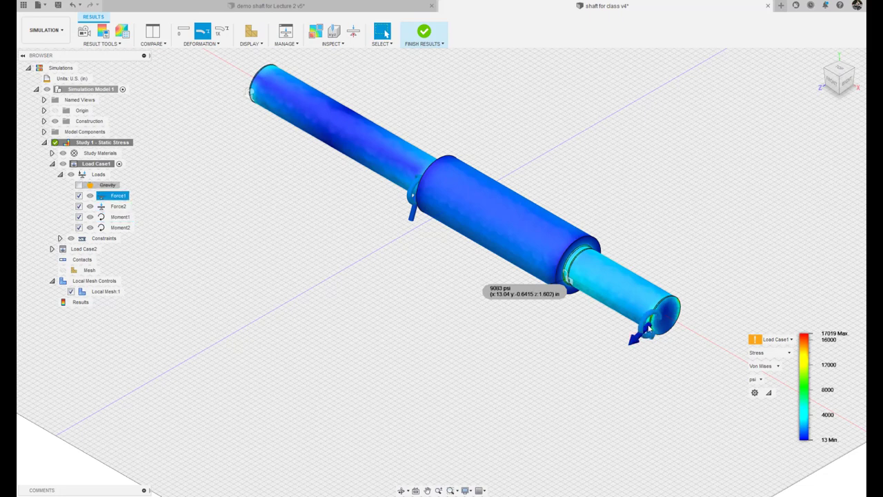